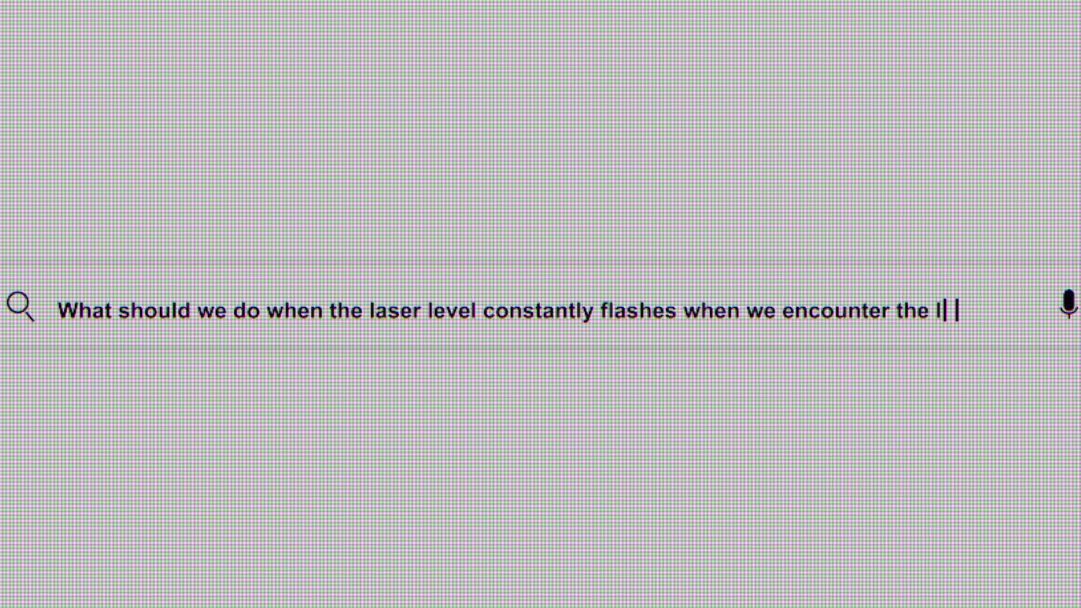
type("evel?")
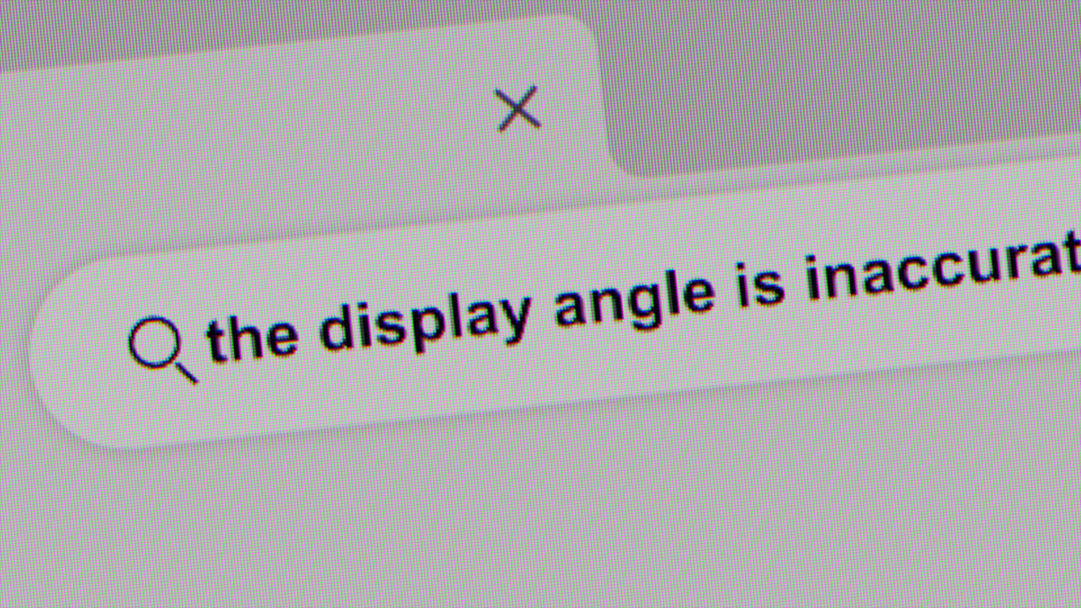
type("a tilt angle does NOT alarm?")
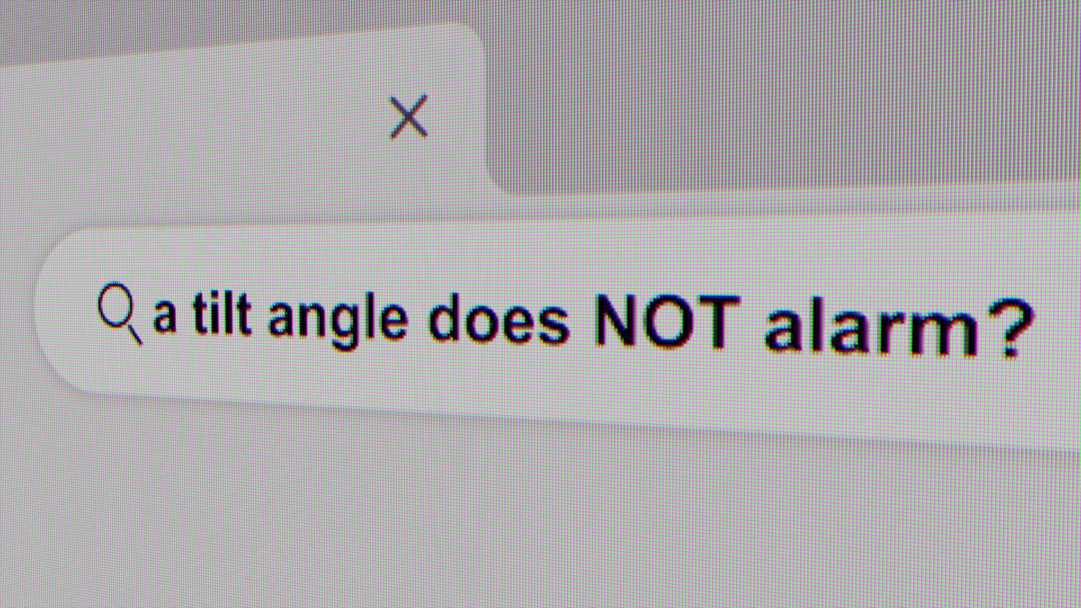